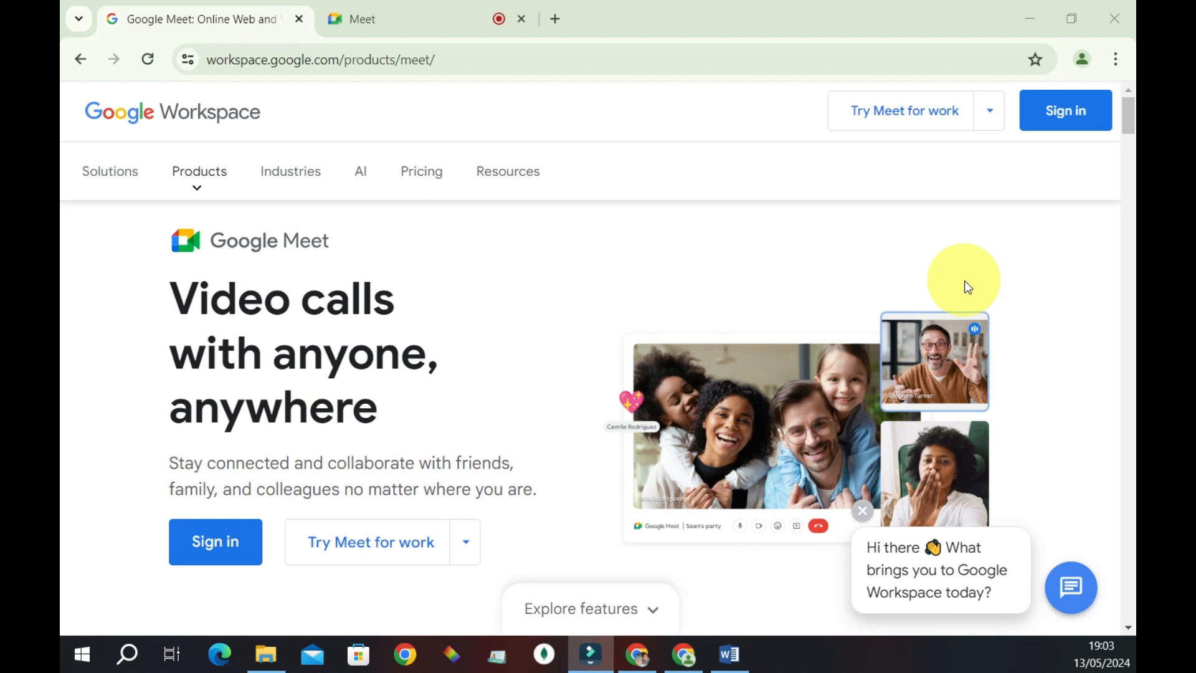
pyautogui.moveTo(637, 268)
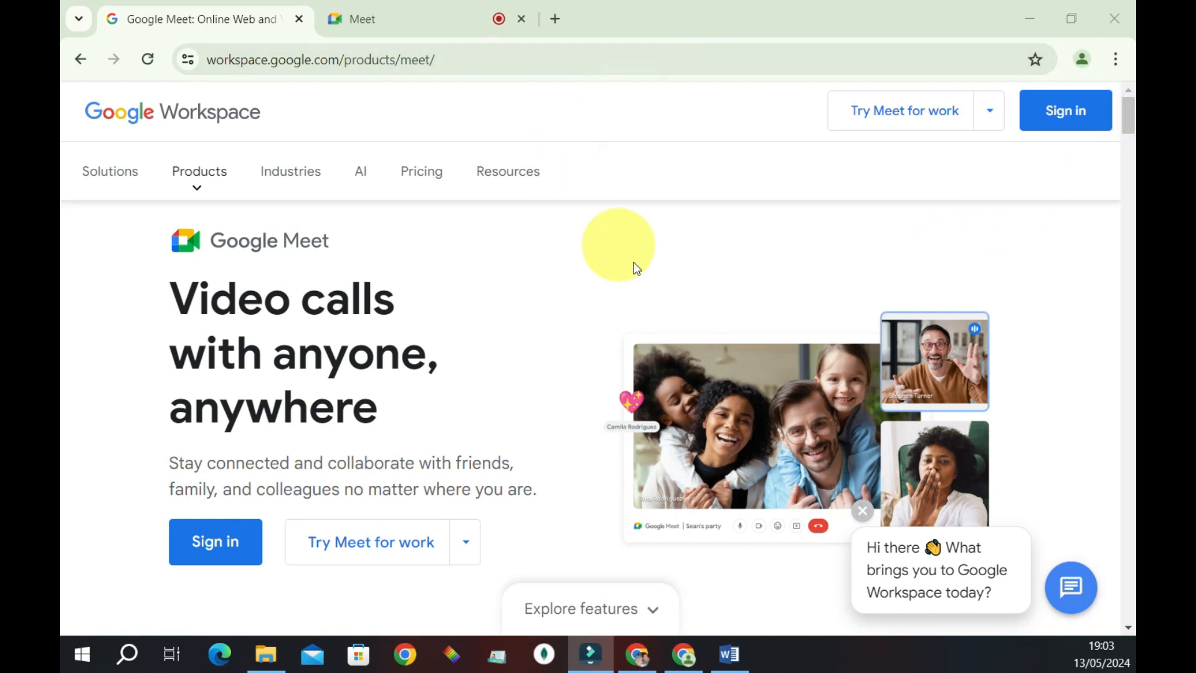
pyautogui.moveTo(492, 267)
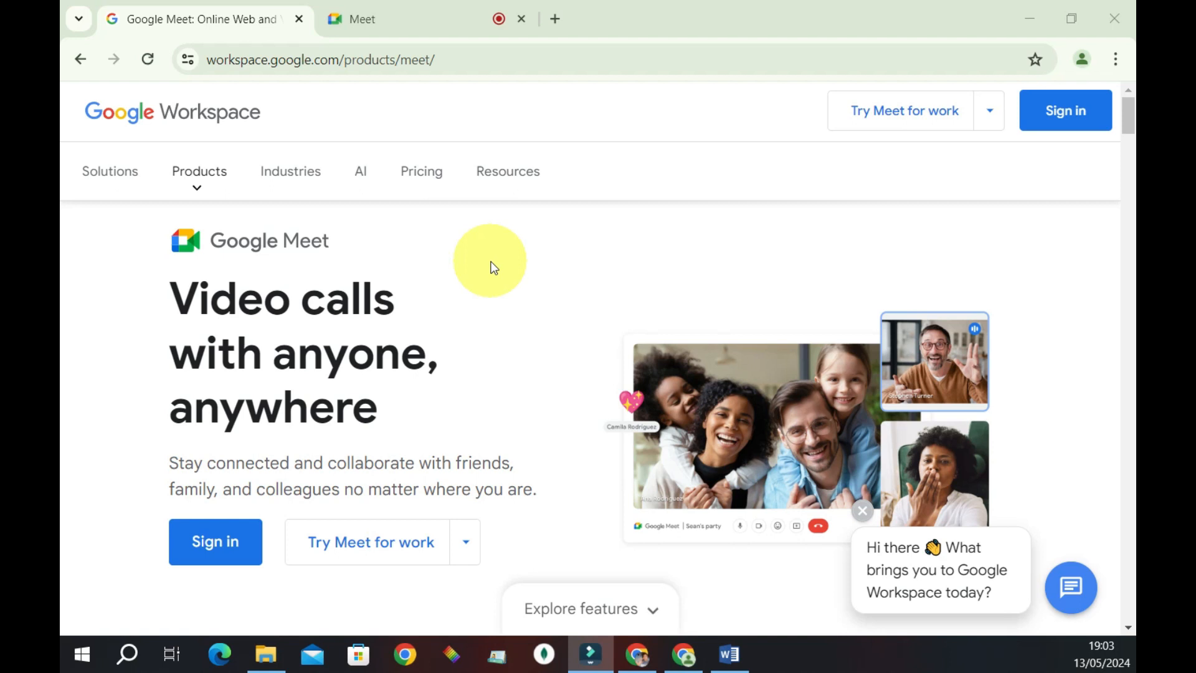
pyautogui.moveTo(385, 99)
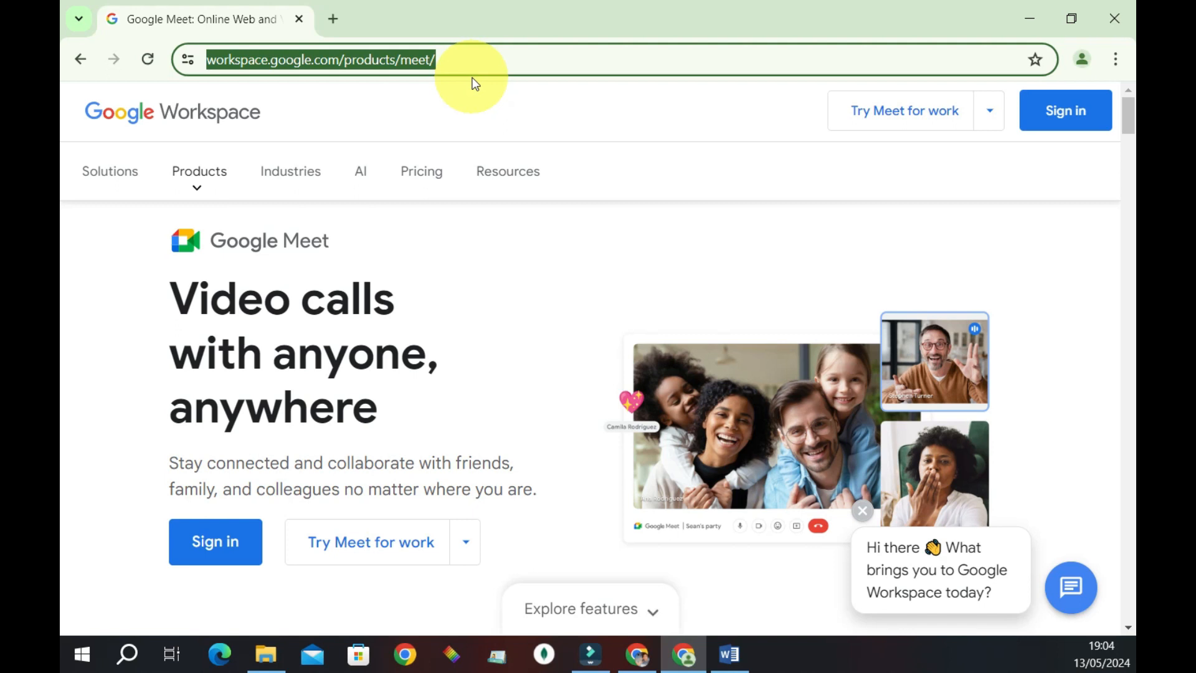
# - Go to the Meet link meet.google.com/hjy-bcft-jjz
pyautogui.write('meet.google.com/hjy-bcft-jjz')
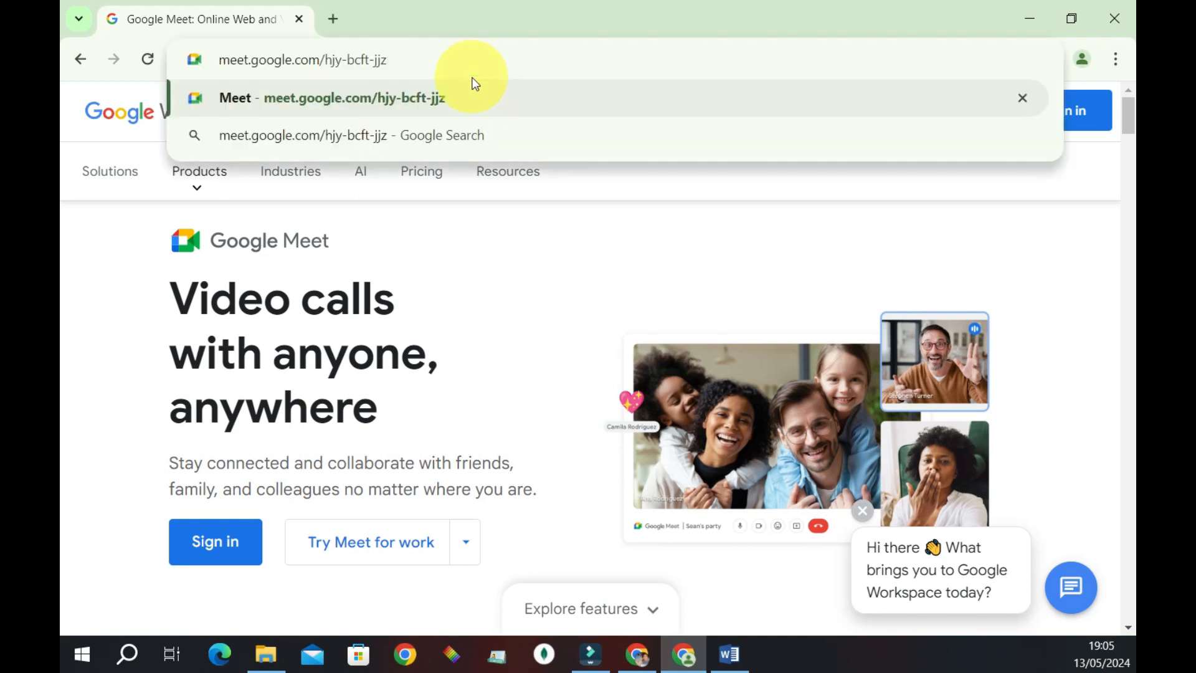
pyautogui.click(332, 98)
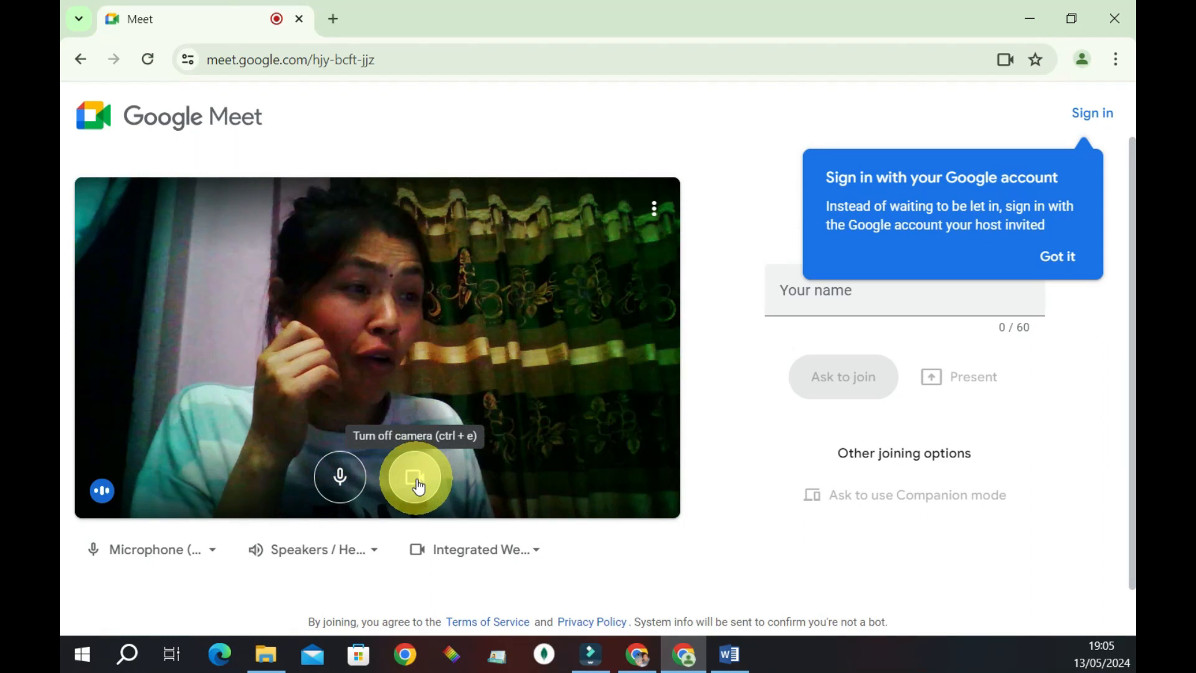
# - Turn off mic and camera, enter the name 'yup', and request to join
pyautogui.click(340, 476)
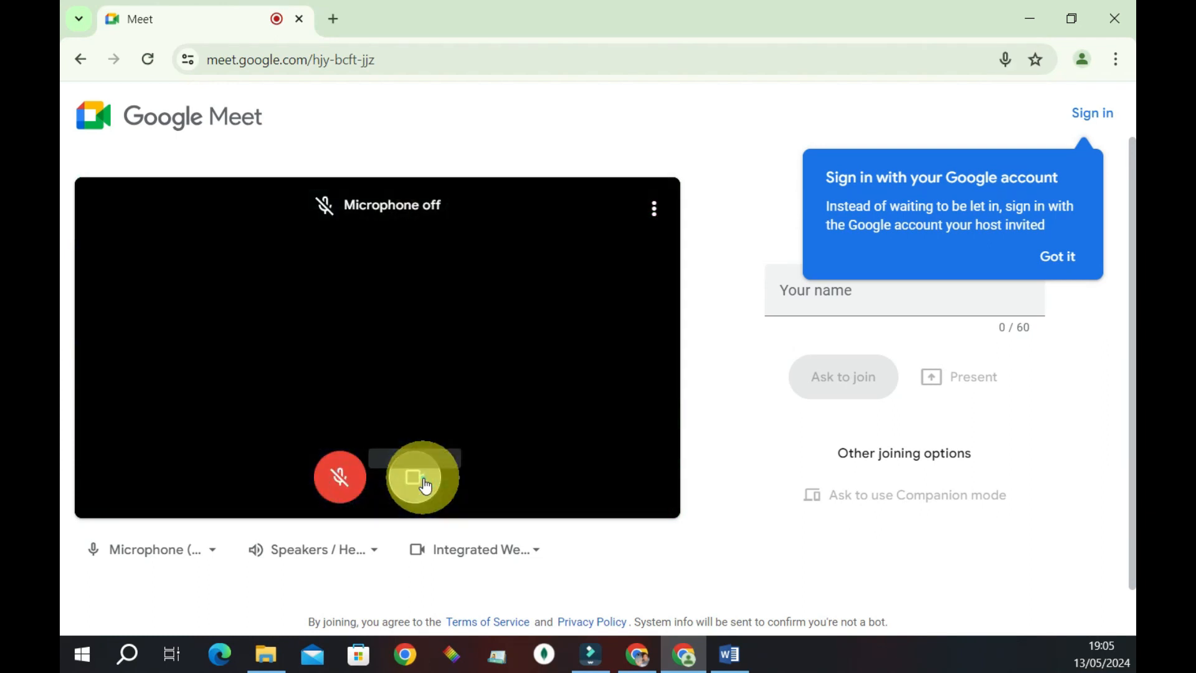
pyautogui.click(415, 476)
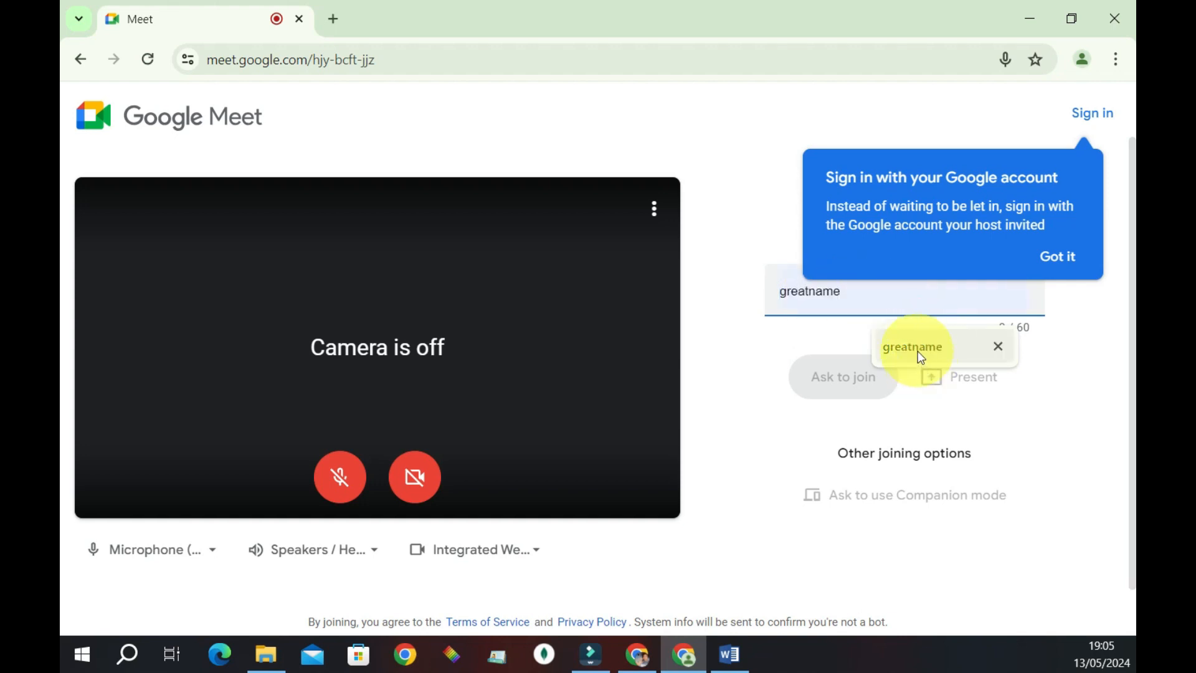
pyautogui.write('yup')
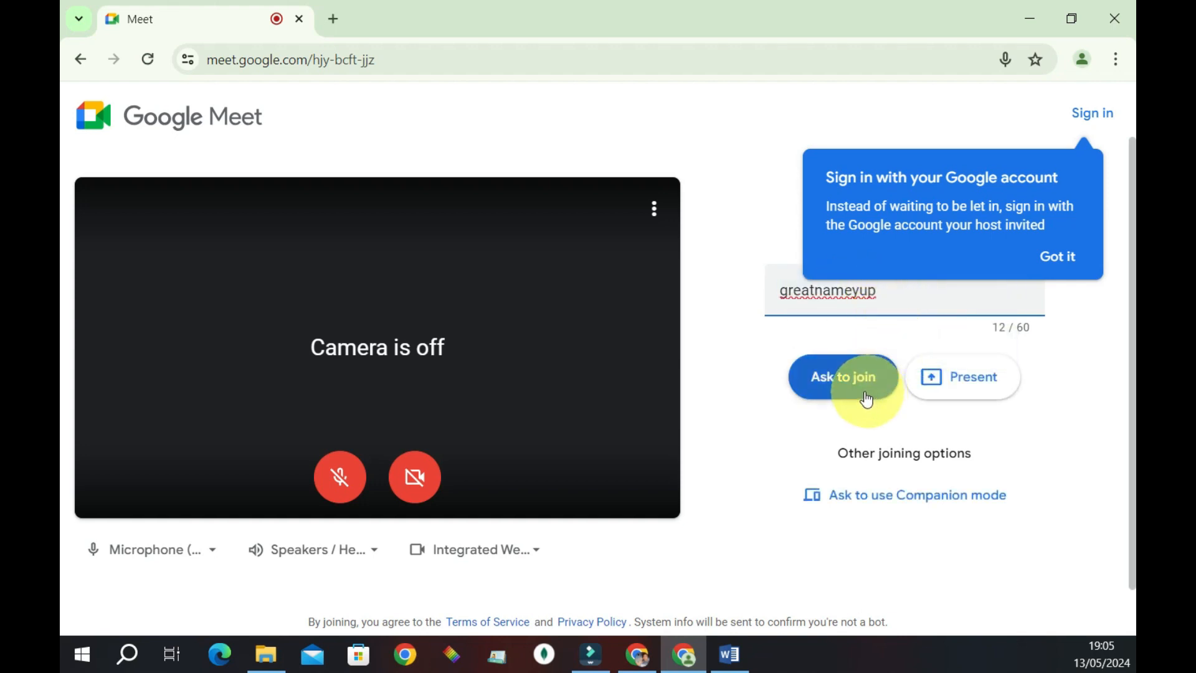
pyautogui.click(842, 376)
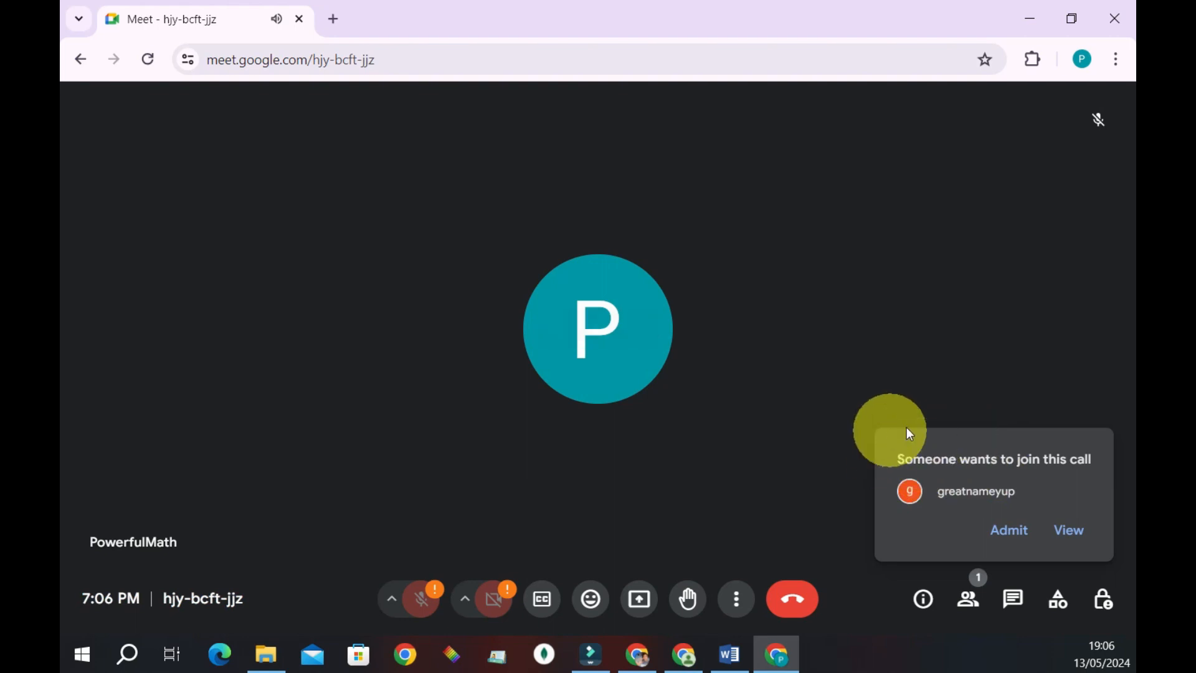
pyautogui.moveTo(982, 522)
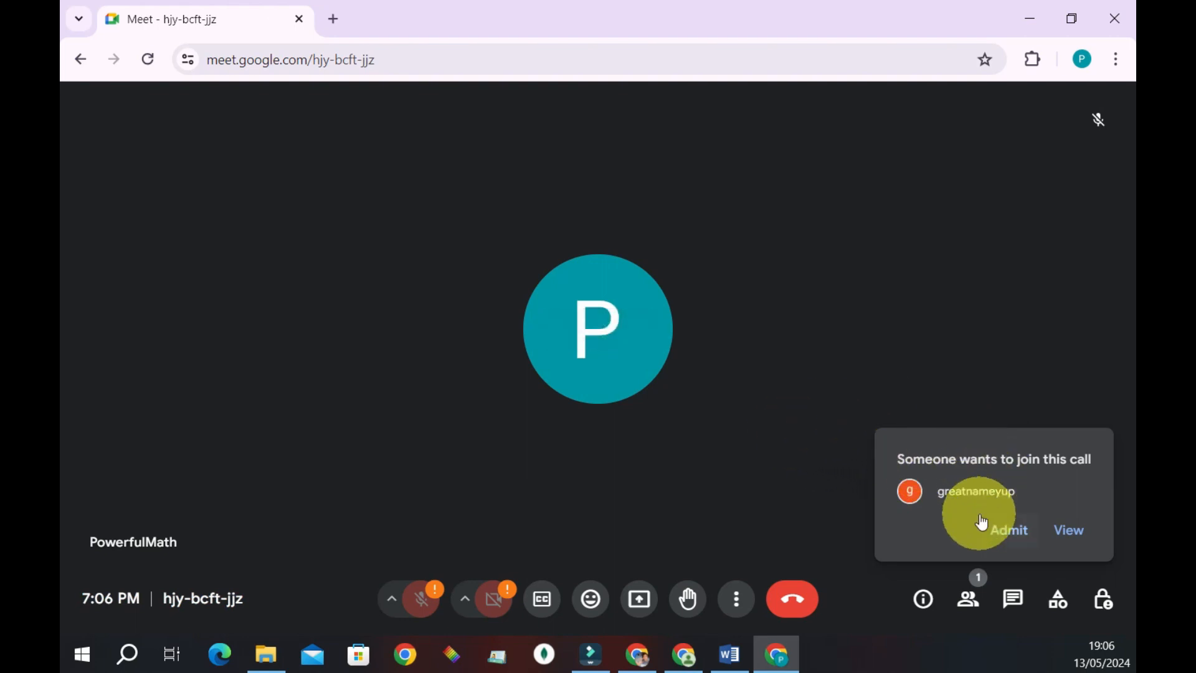
# - Admit greatnameyup from the organizer's join-request notification
pyautogui.click(1008, 529)
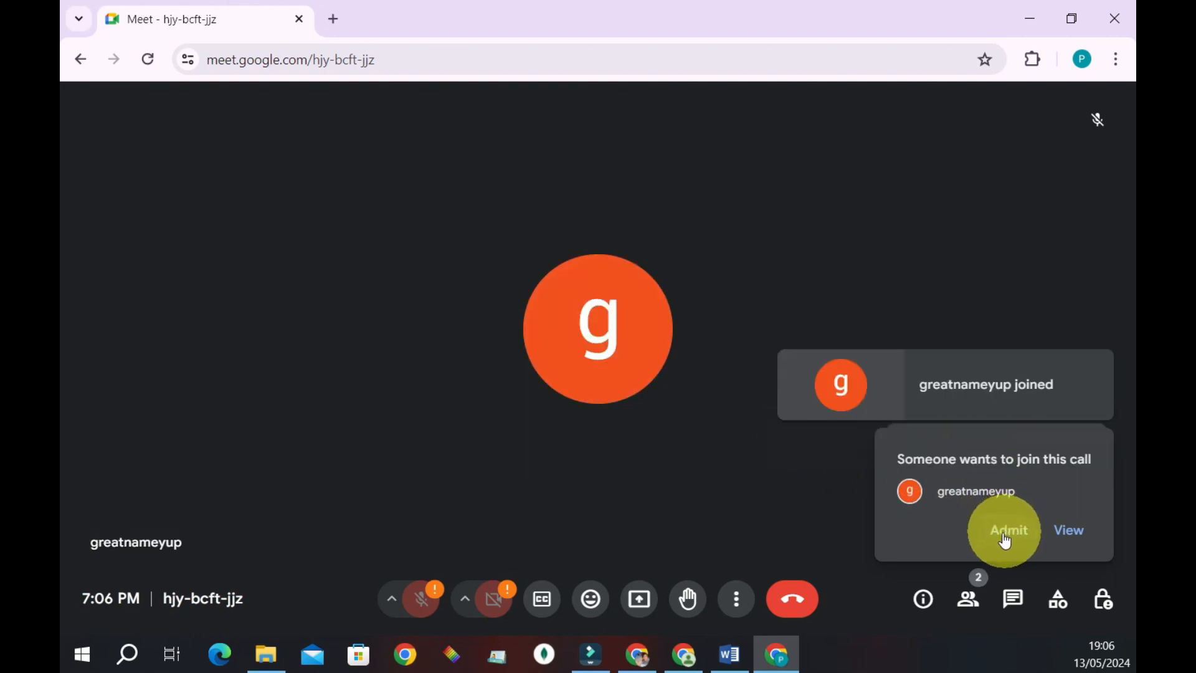
pyautogui.click(1008, 529)
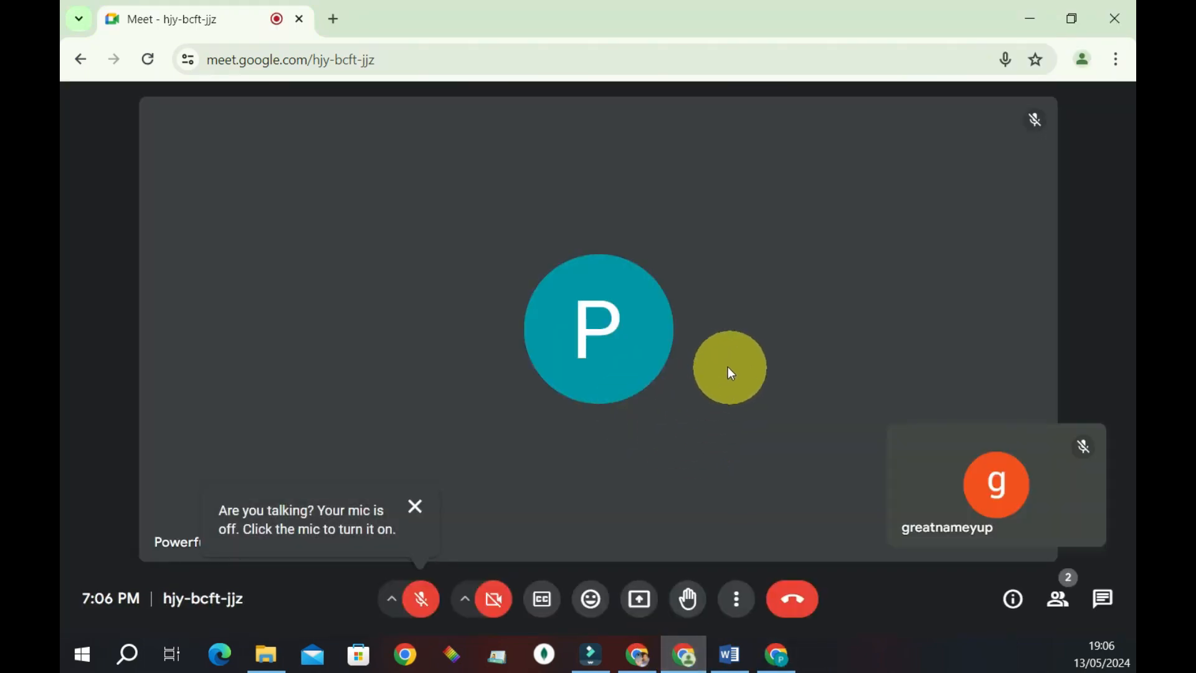
# - Close the 'Are you talking? Your mic is off' tooltip
pyautogui.click(414, 506)
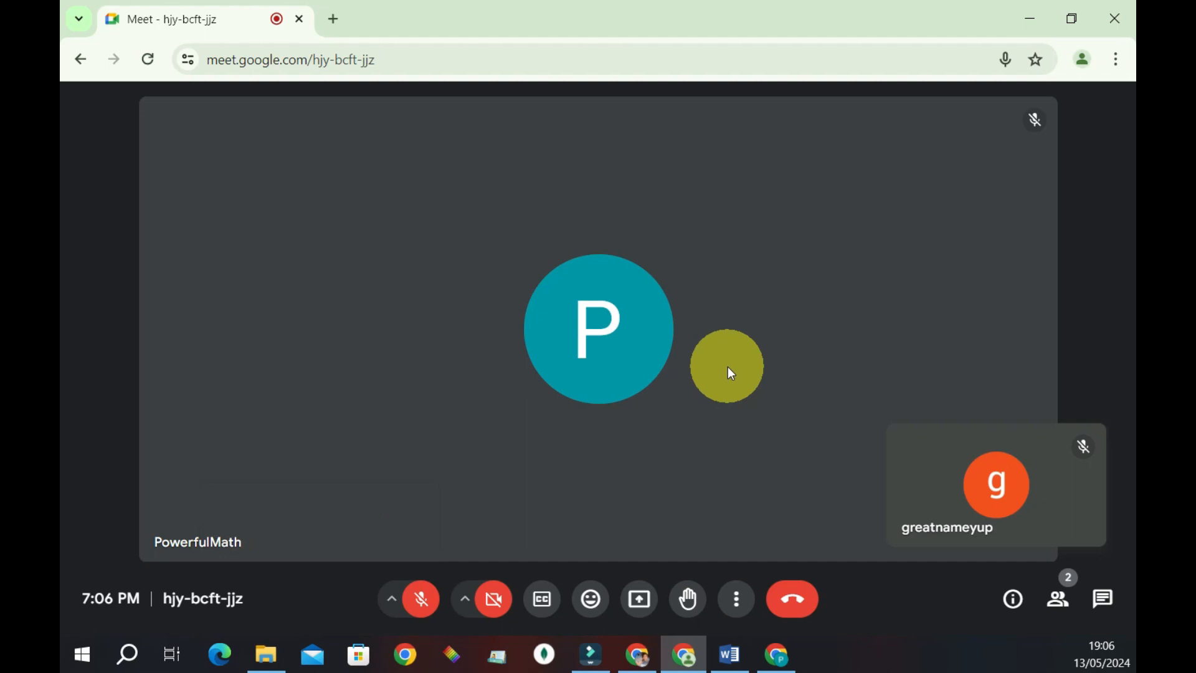